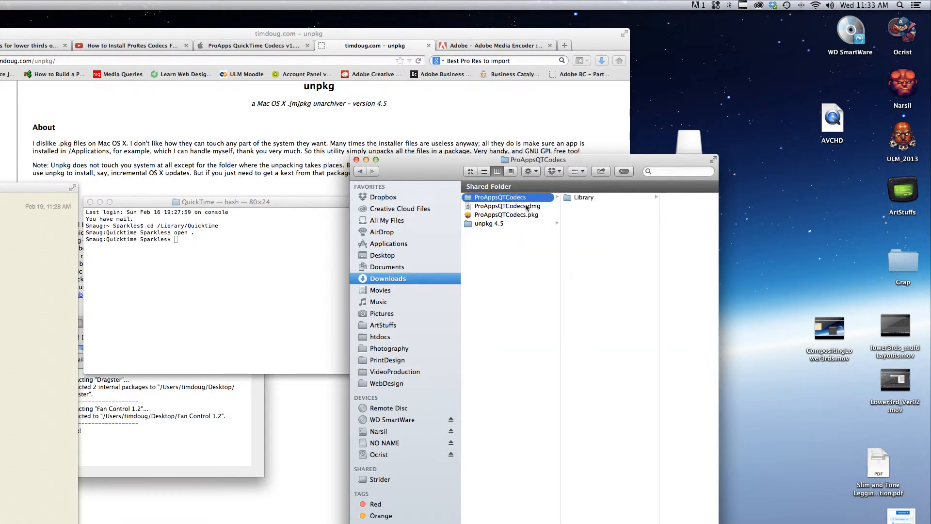
# Go back from ProAppsQTCodecs to the Downloads folder in Finder
pyautogui.click(504, 214)
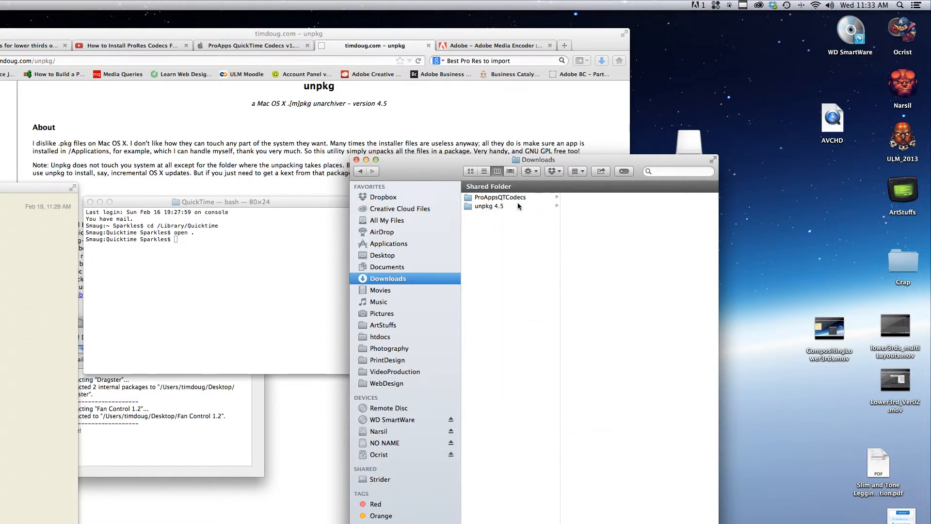
pyautogui.click(500, 196)
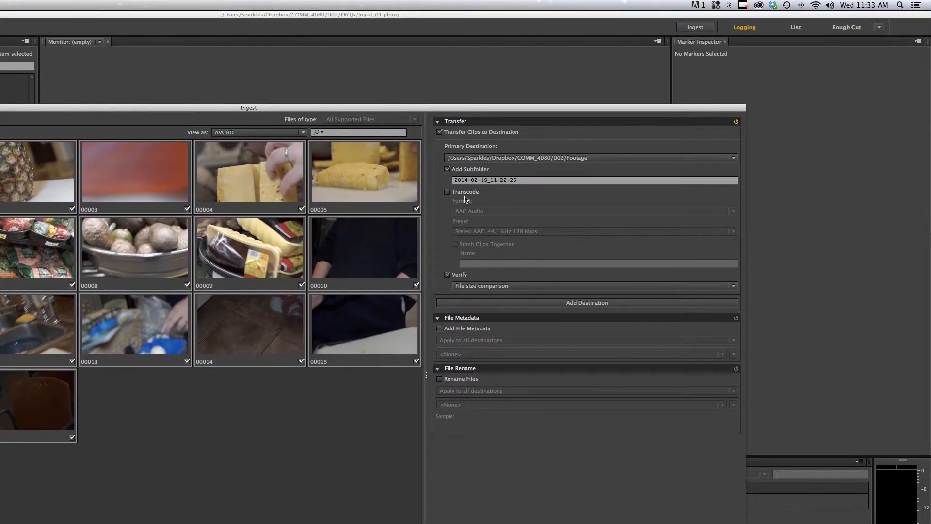
# Switch on Transcode and Transfer Clips to Destination in the Ingest dialog
pyautogui.click(592, 212)
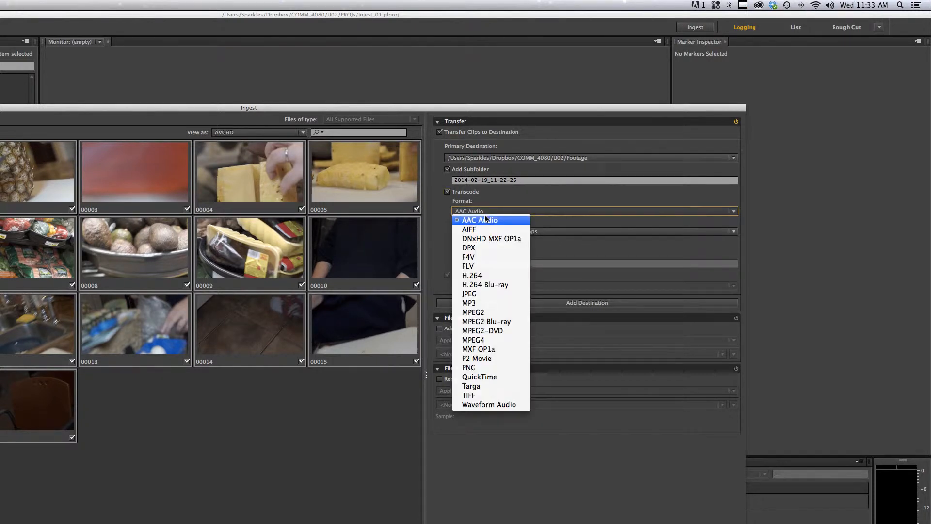
pyautogui.click(479, 219)
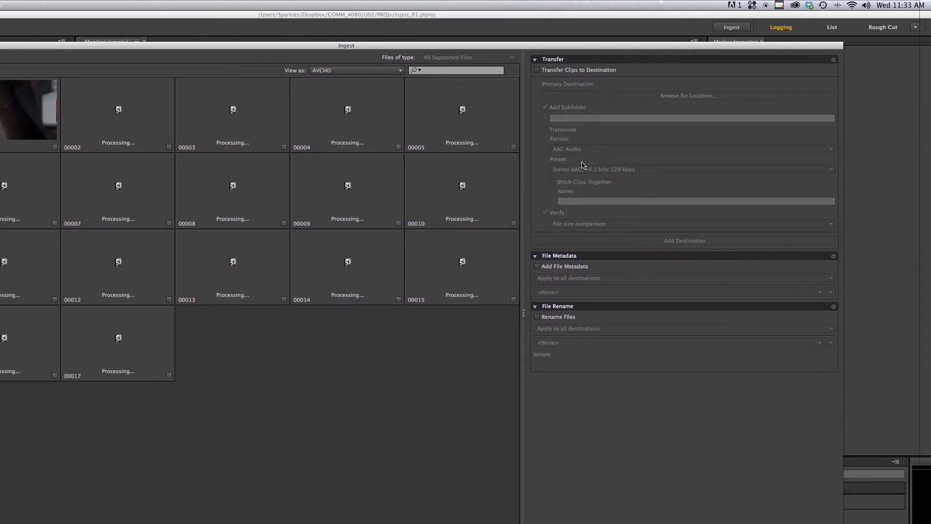
pyautogui.click(500, 69)
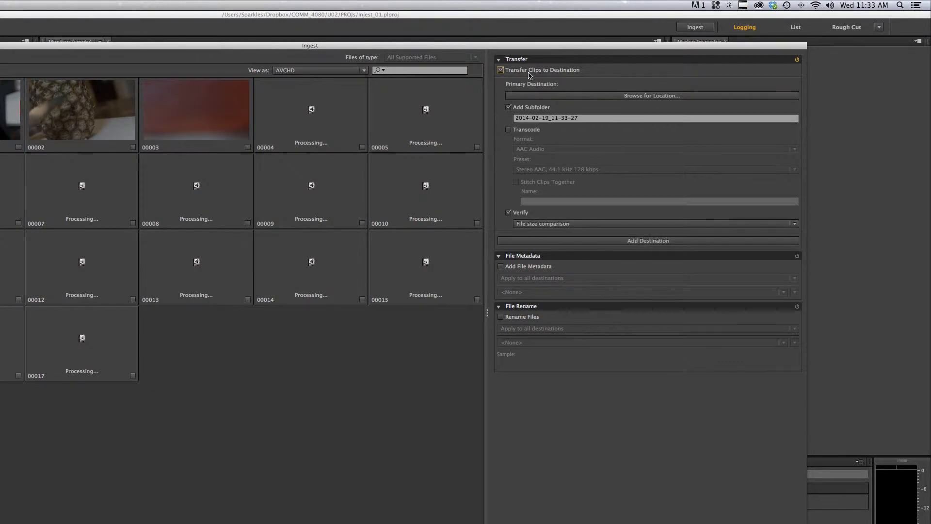
# Set the transfer destination to COMM_4080/U02/Footage and show the transcode Format list
pyautogui.click(652, 95)
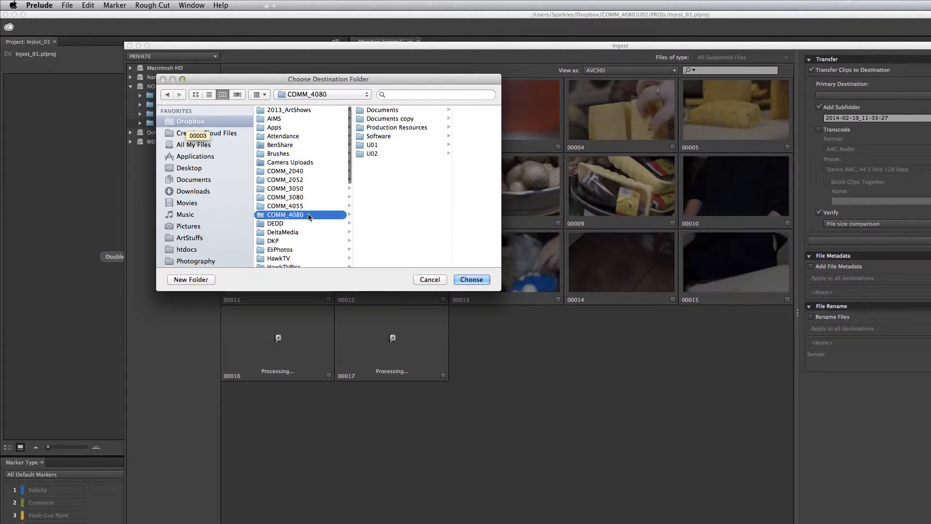
pyautogui.click(370, 153)
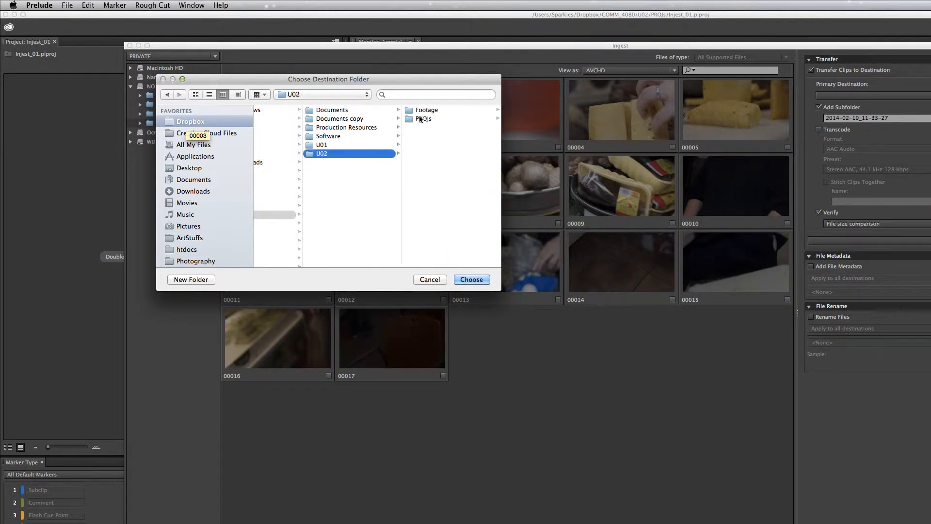
pyautogui.click(471, 279)
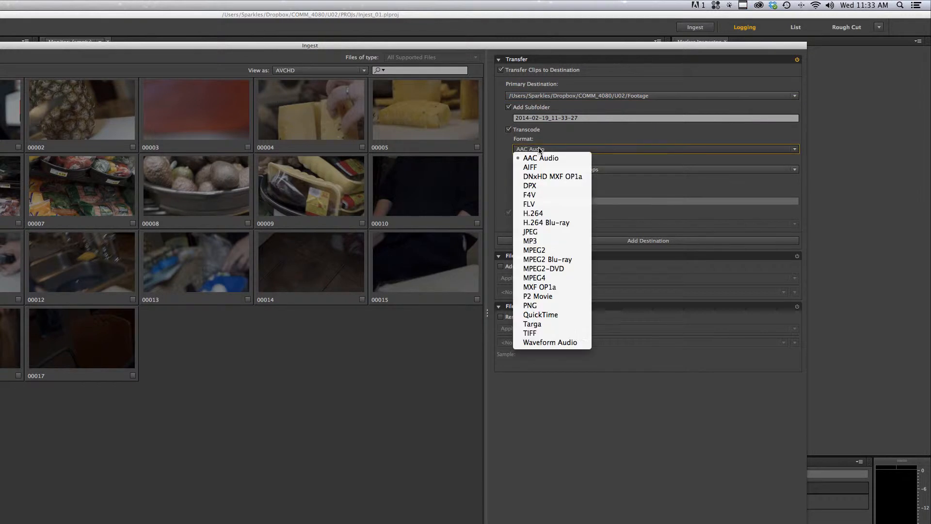
pyautogui.click(541, 158)
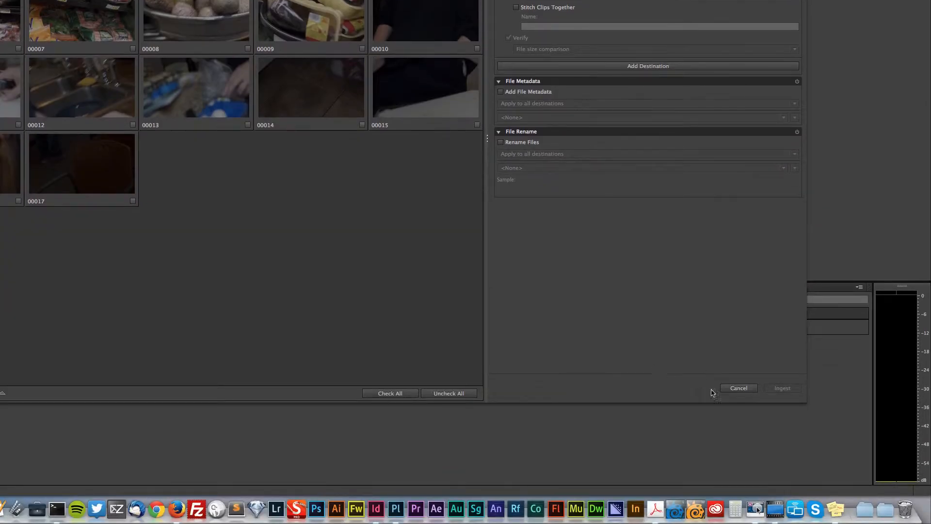
# Cancel the ingest, returning to the Welcome to Adobe Prelude screen
pyautogui.click(739, 388)
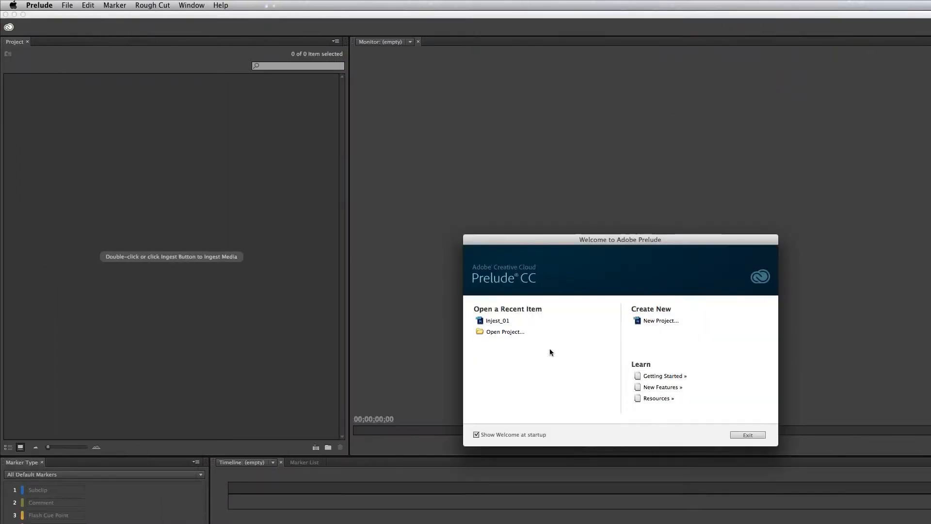
# Reopen the recent Injest_01 project and load the card's AVCHD clips for ingest
pyautogui.click(497, 320)
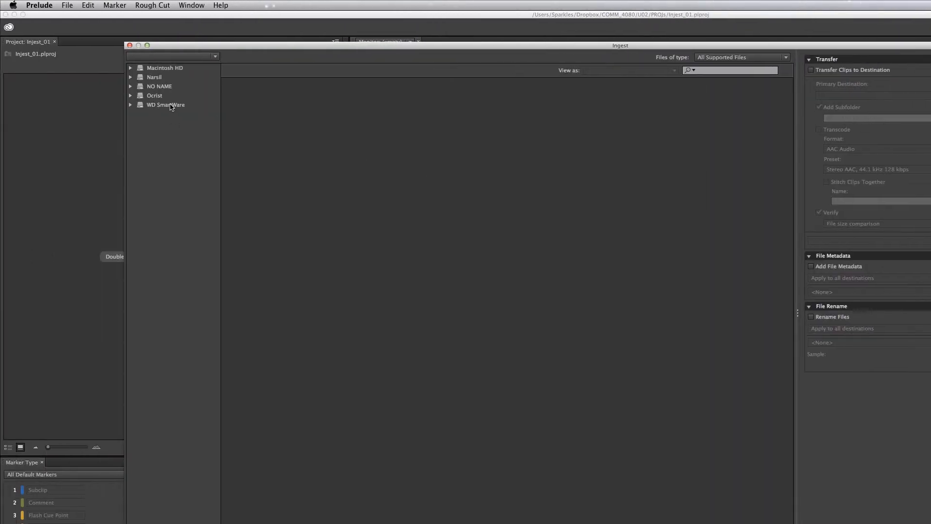
pyautogui.click(158, 86)
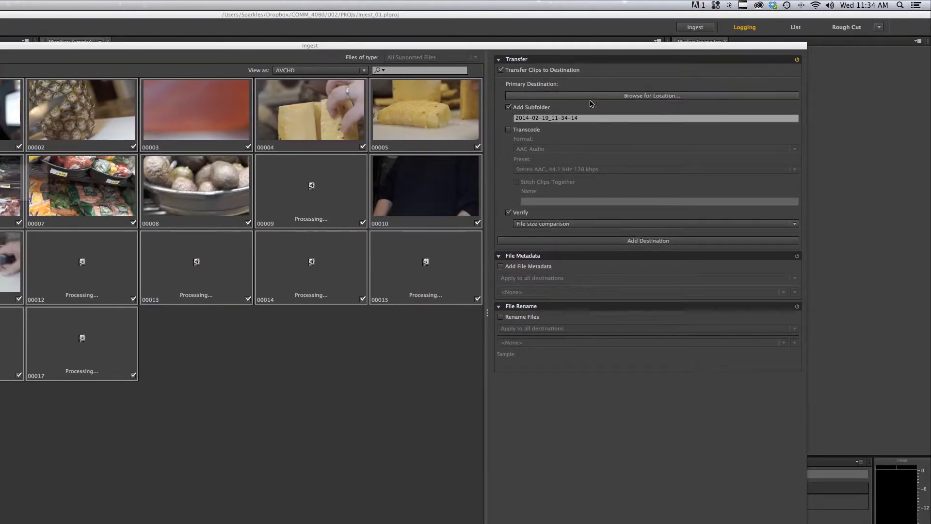
# Set the ingest destination to COMM_4080/U02/Footage
pyautogui.click(652, 95)
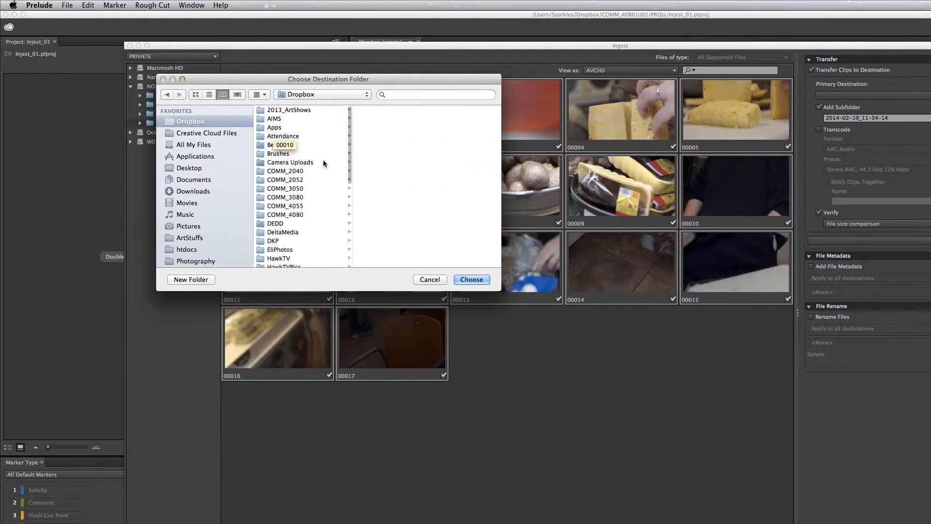
pyautogui.click(285, 214)
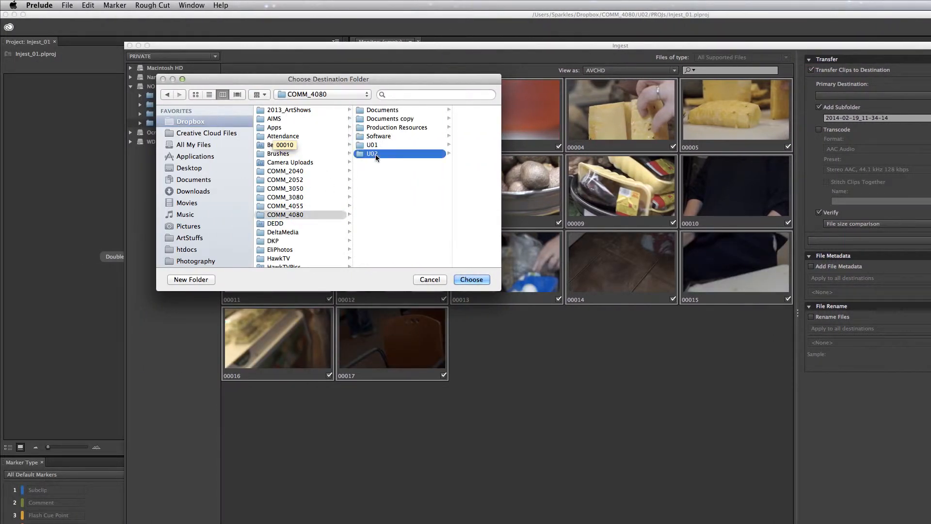
pyautogui.click(471, 280)
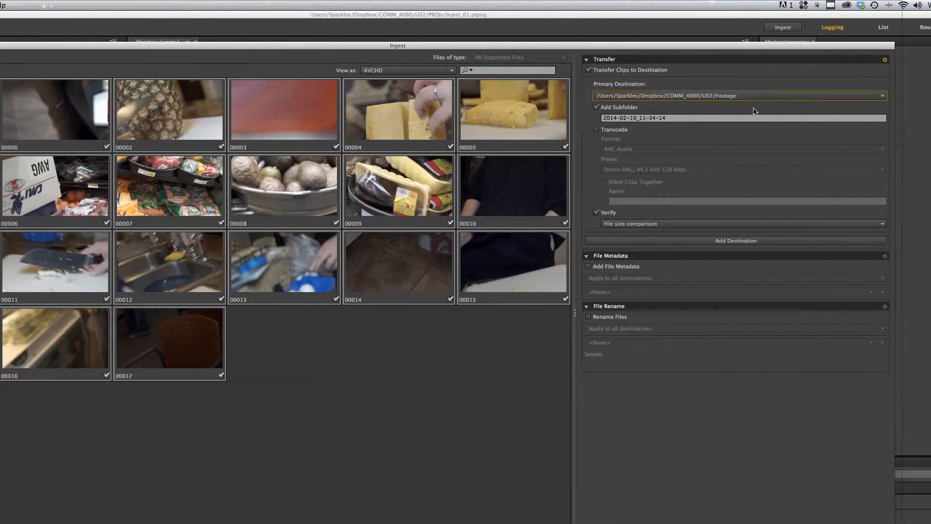
pyautogui.click(596, 130)
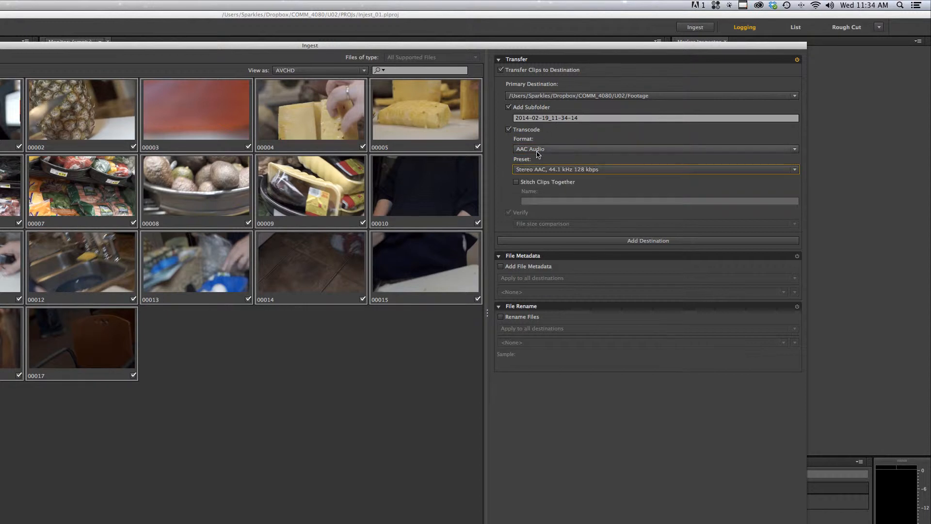
pyautogui.click(652, 149)
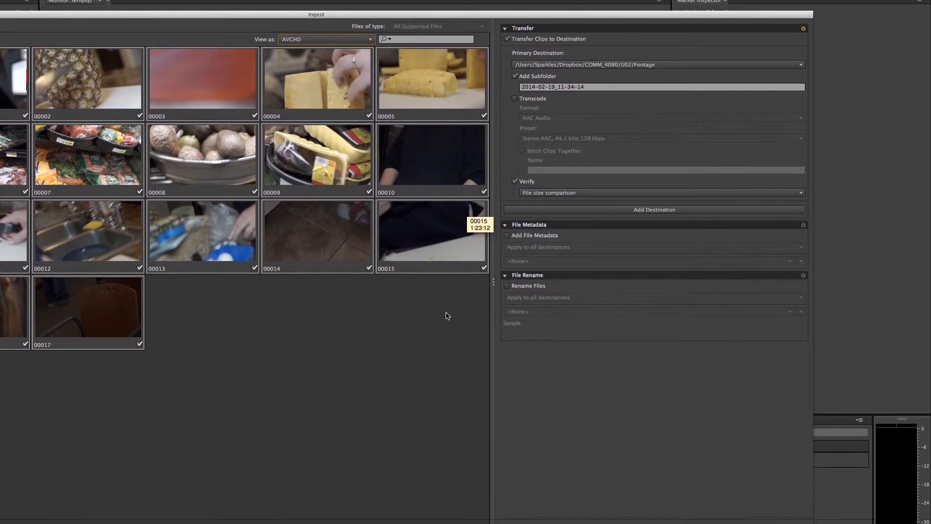
pyautogui.scroll(-3)
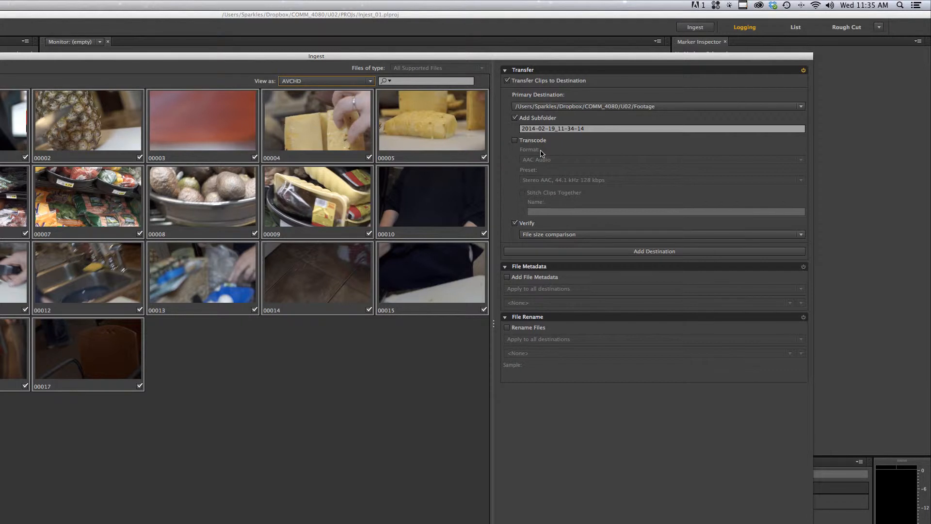
pyautogui.scroll(-3)
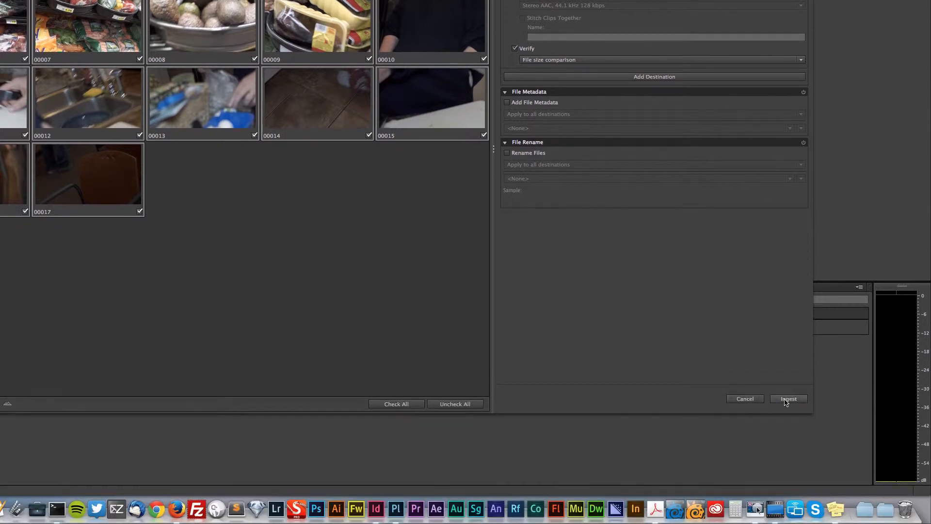
# Run Ingest on the checked clips, returning to the Injest_01 workspace
pyautogui.click(788, 398)
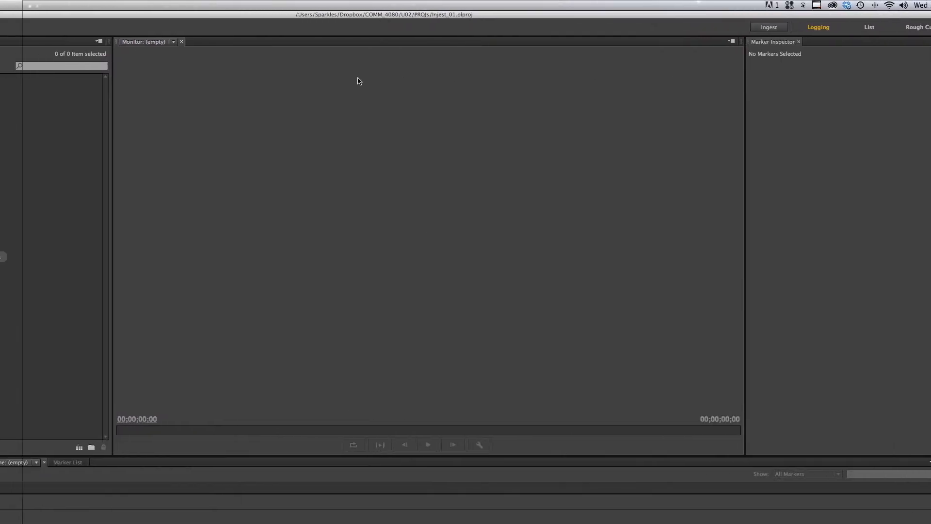
# Reopen the ingest settings, enable Transcode and browse the card's PRIVATE folder
pyautogui.click(768, 27)
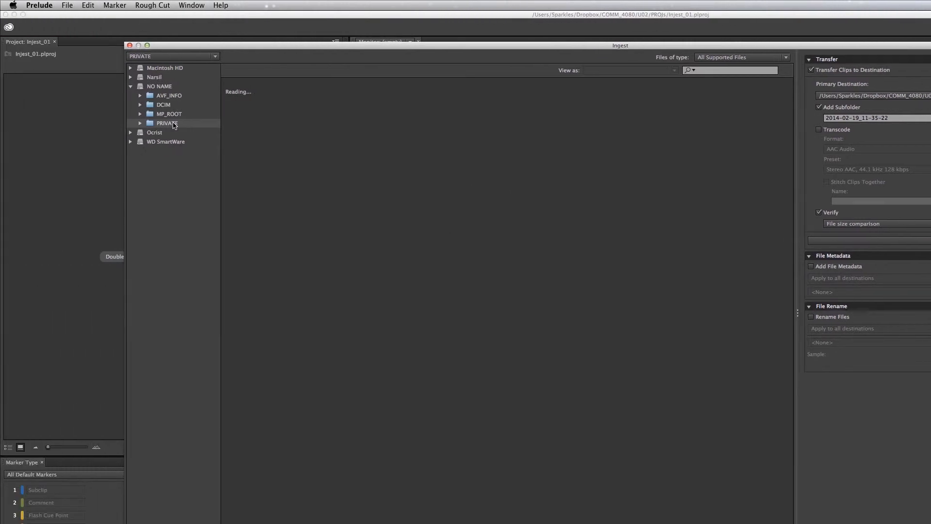
pyautogui.moveTo(163, 127)
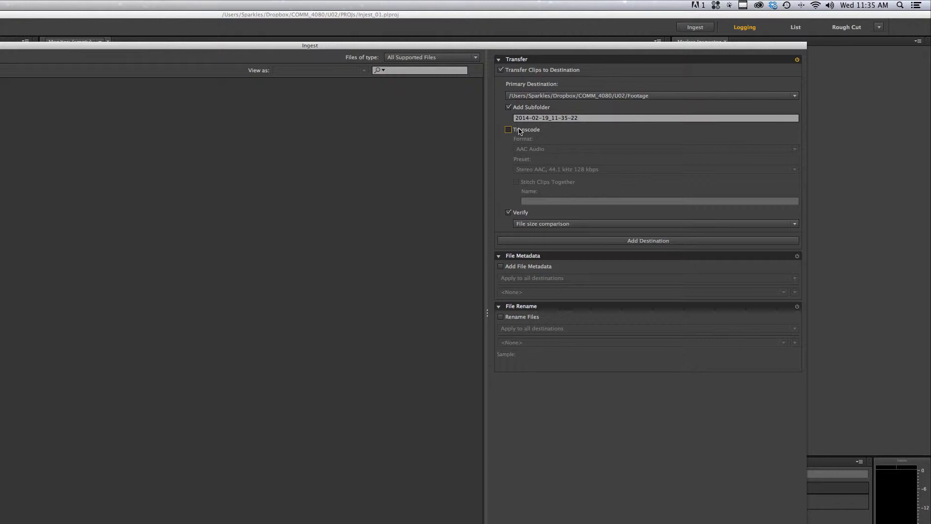
pyautogui.click(508, 130)
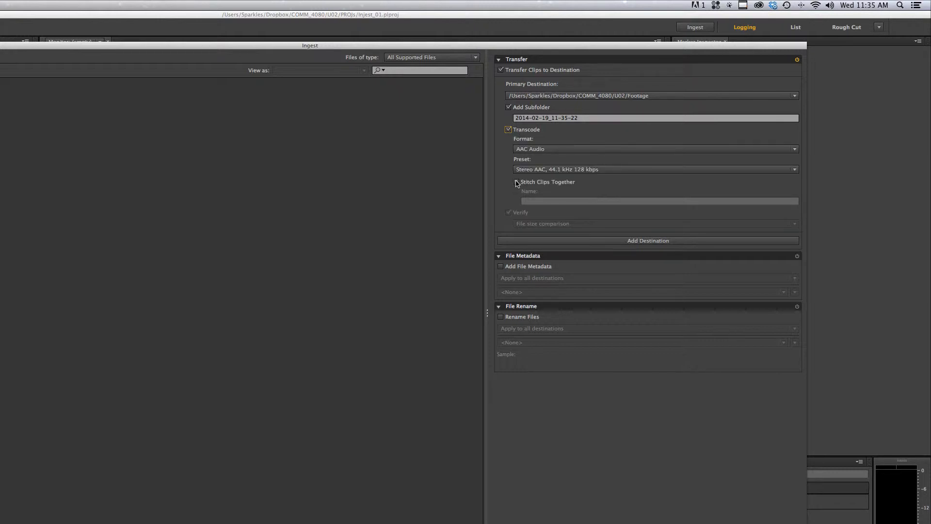
pyautogui.click(654, 150)
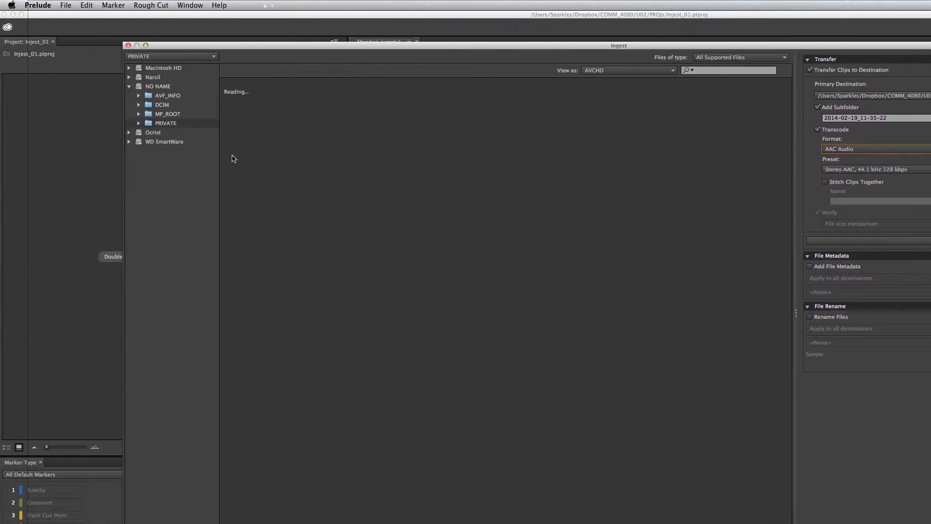
pyautogui.click(167, 124)
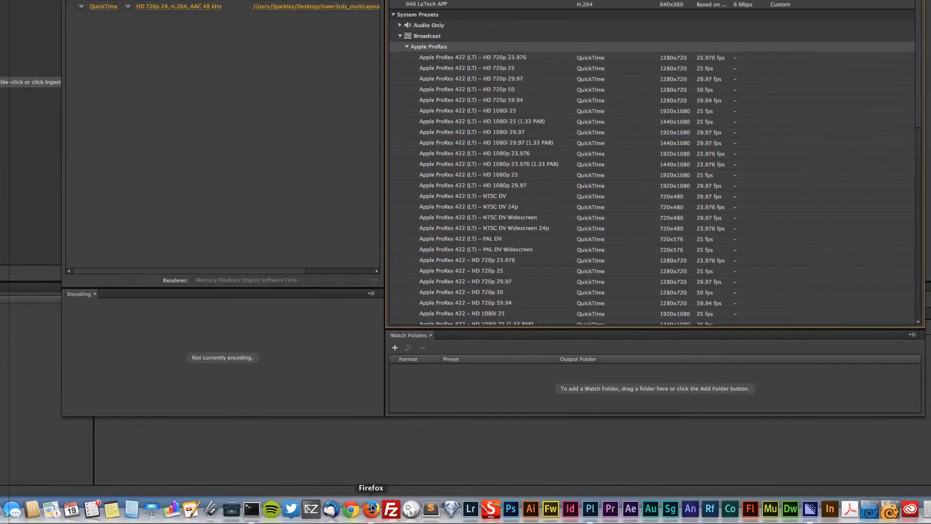
# Import the downloaded Apple ProRes presets in Media Encoder's Preset Browser
pyautogui.click(355, 506)
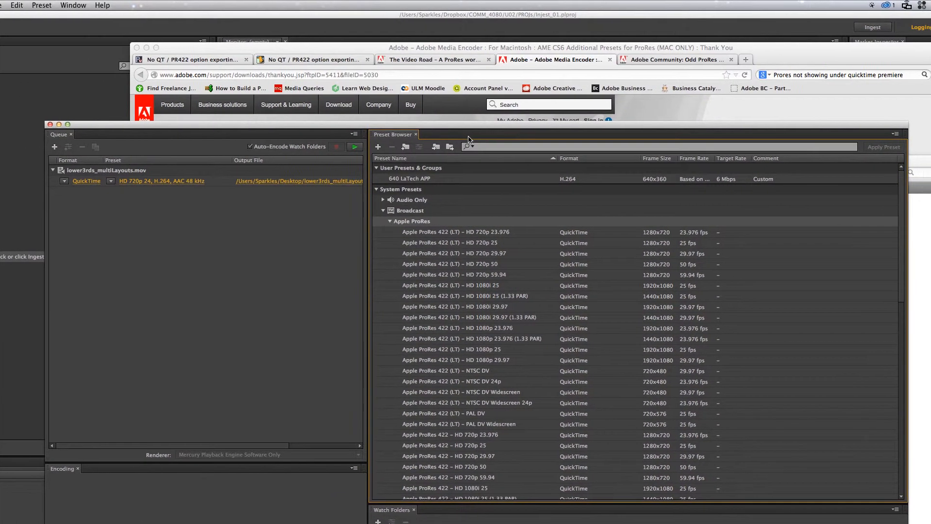
pyautogui.moveTo(470, 147)
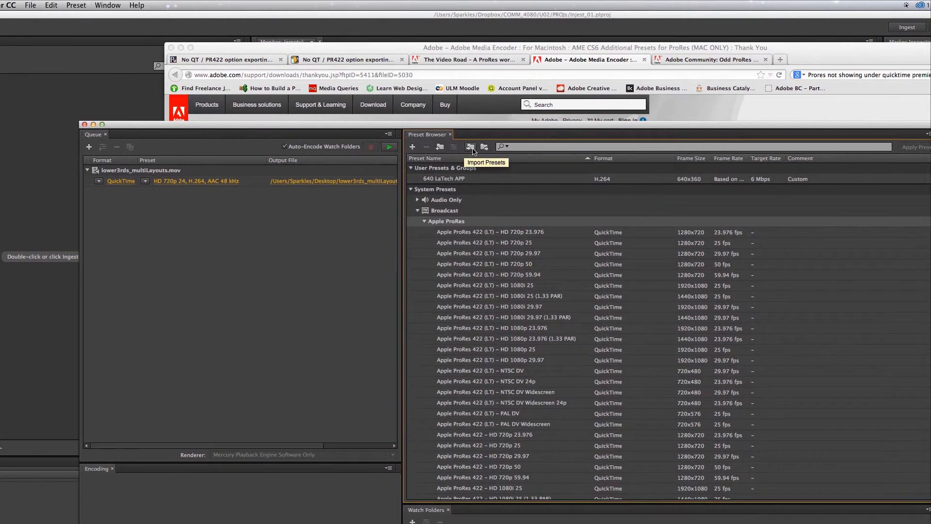
pyautogui.click(471, 146)
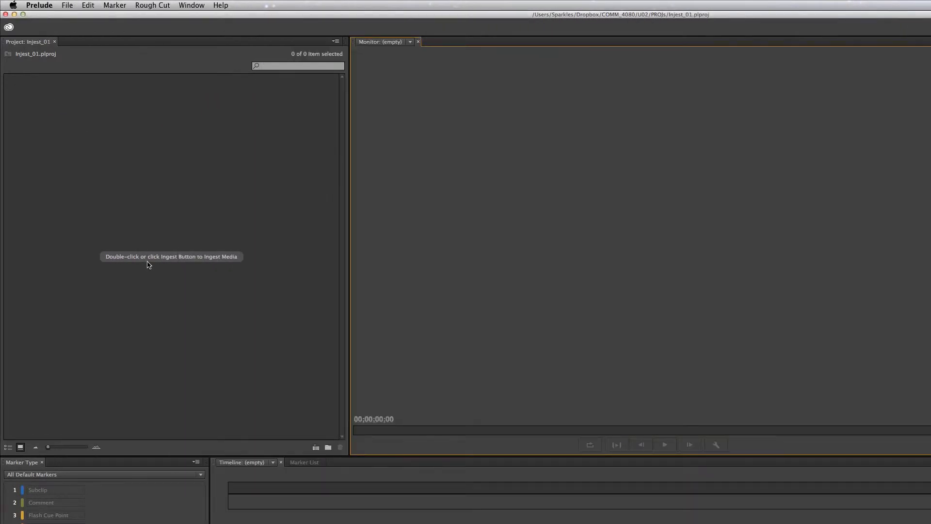
# Reopen Ingest and browse the NO NAME card's folders to load its AVCHD clips
pyautogui.doubleClick(171, 256)
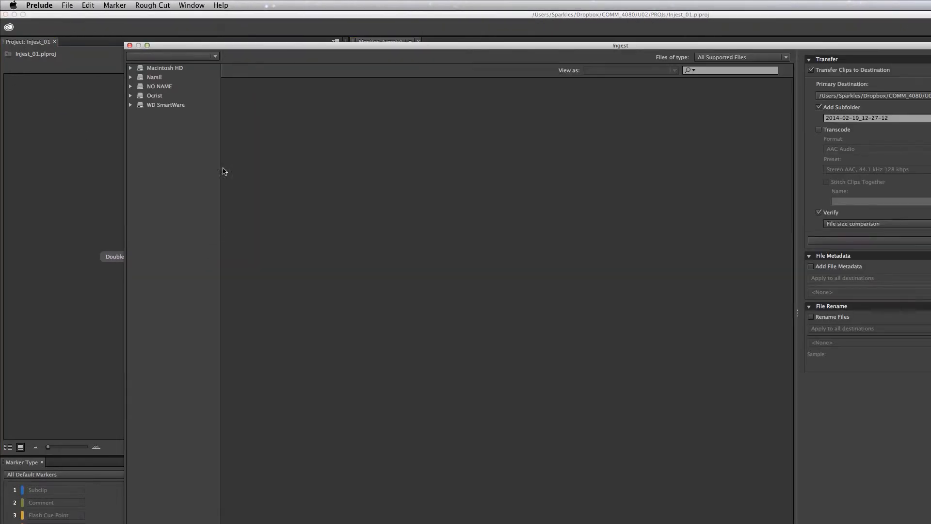
pyautogui.click(154, 95)
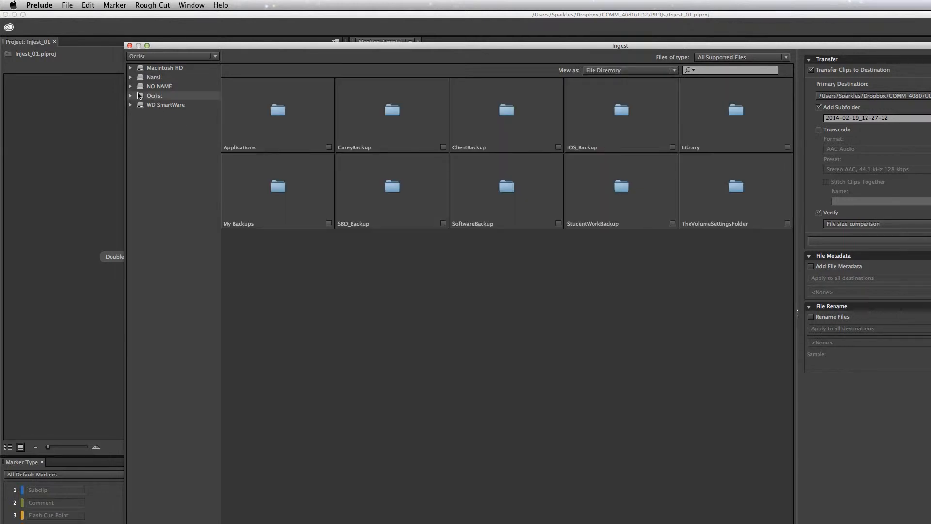
pyautogui.click(130, 86)
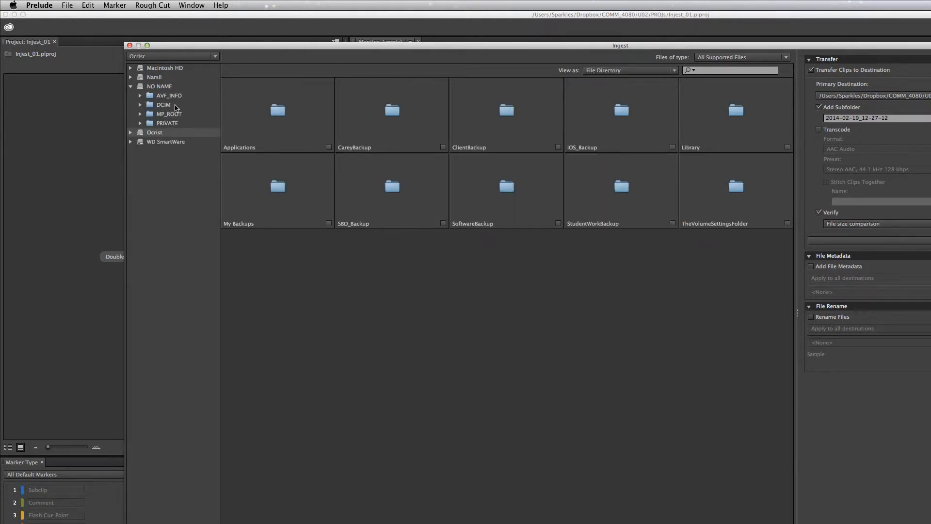
pyautogui.click(168, 95)
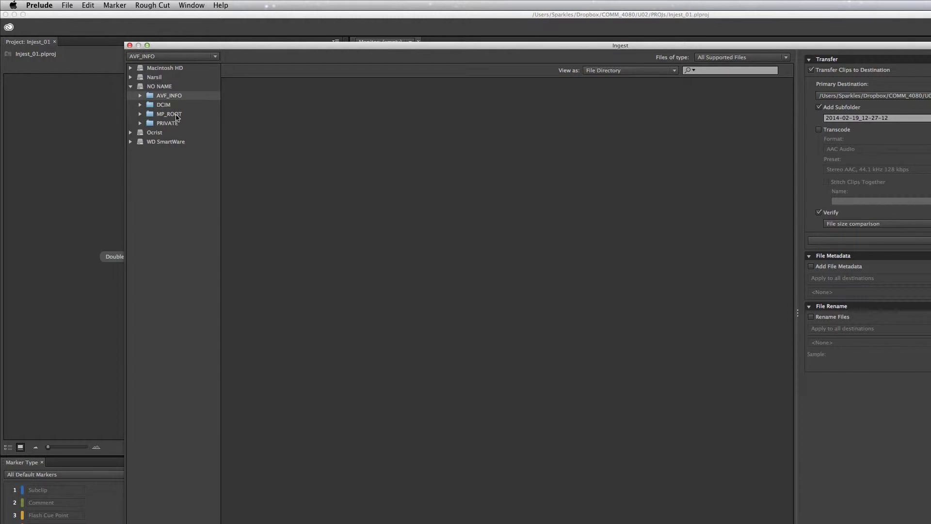
pyautogui.click(166, 123)
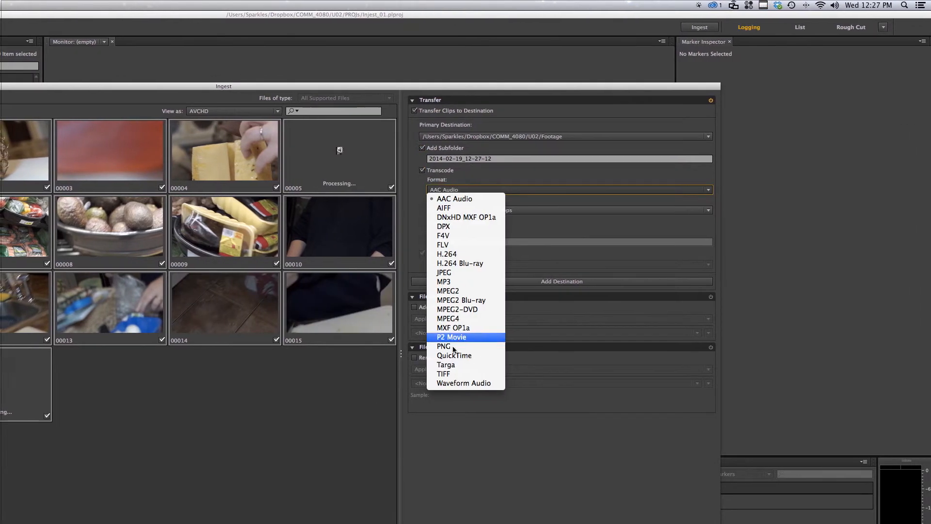
# Set transcode format to QuickTime with the Apple ProRes 422 – HD 1080p 23.976 preset
pyautogui.click(454, 198)
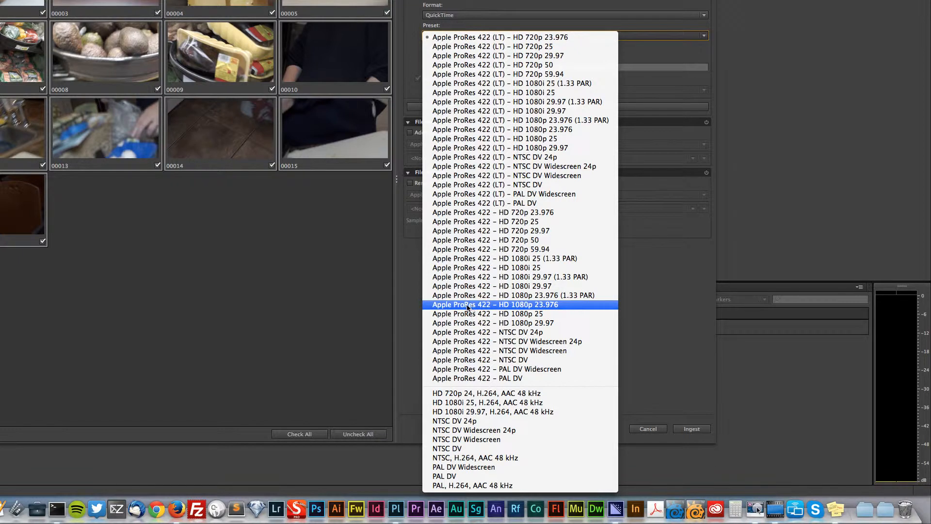
pyautogui.moveTo(503, 309)
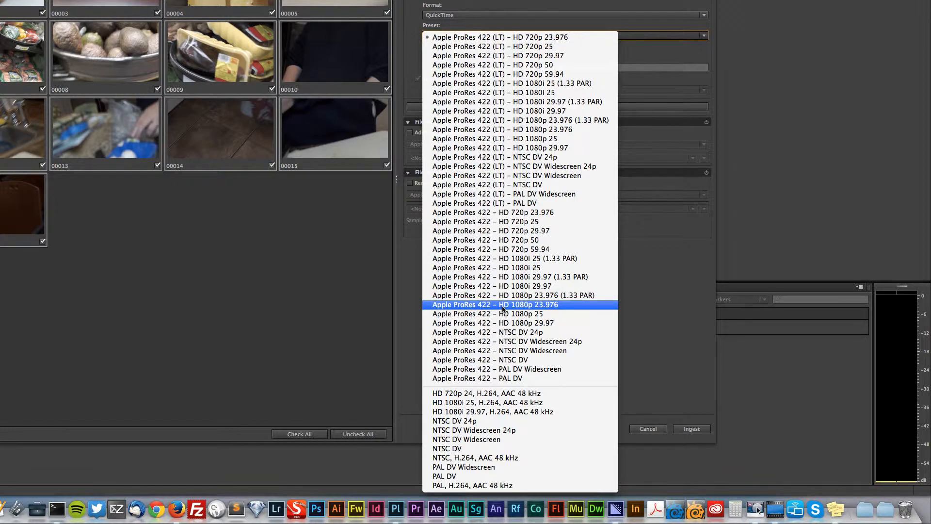
pyautogui.moveTo(530, 308)
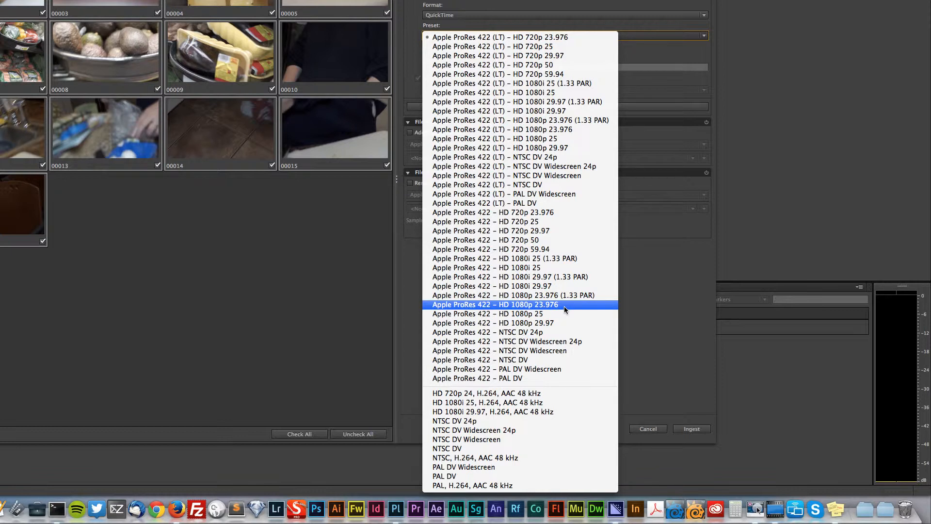
pyautogui.click(495, 305)
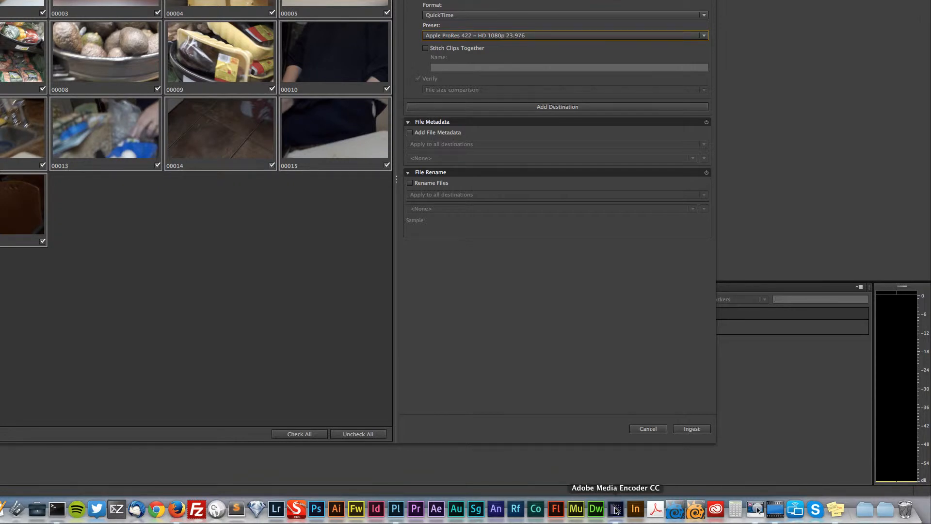
# Check the Broadcast > Apple ProRes presets in Media Encoder, then head back to Prelude
pyautogui.click(759, 509)
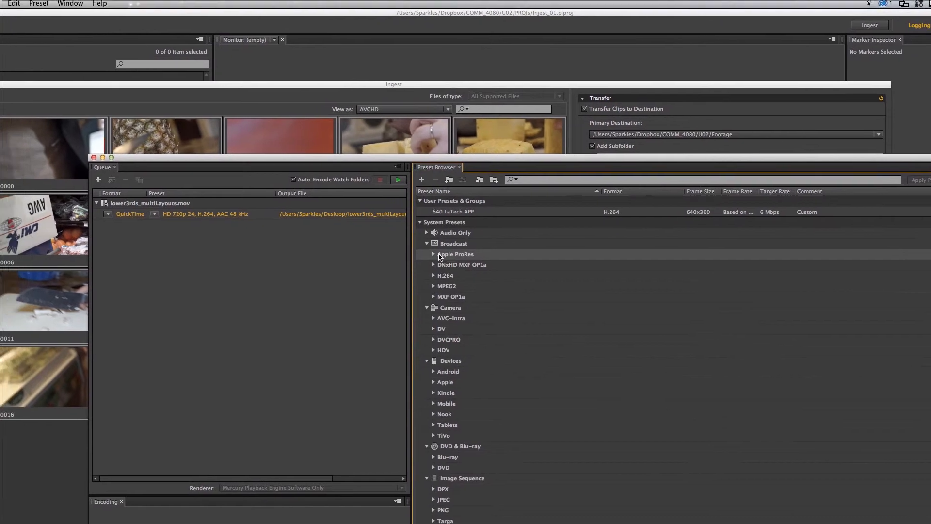
pyautogui.click(434, 254)
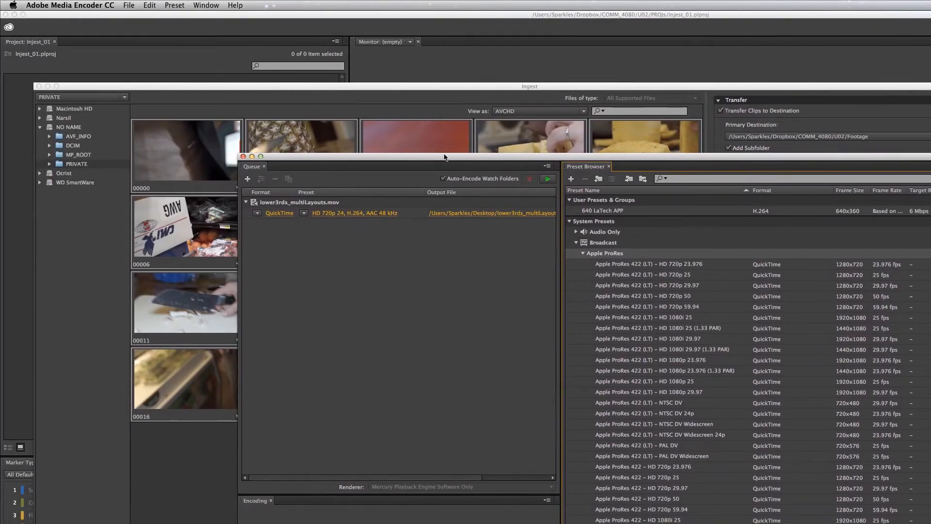
pyautogui.rightClick(615, 507)
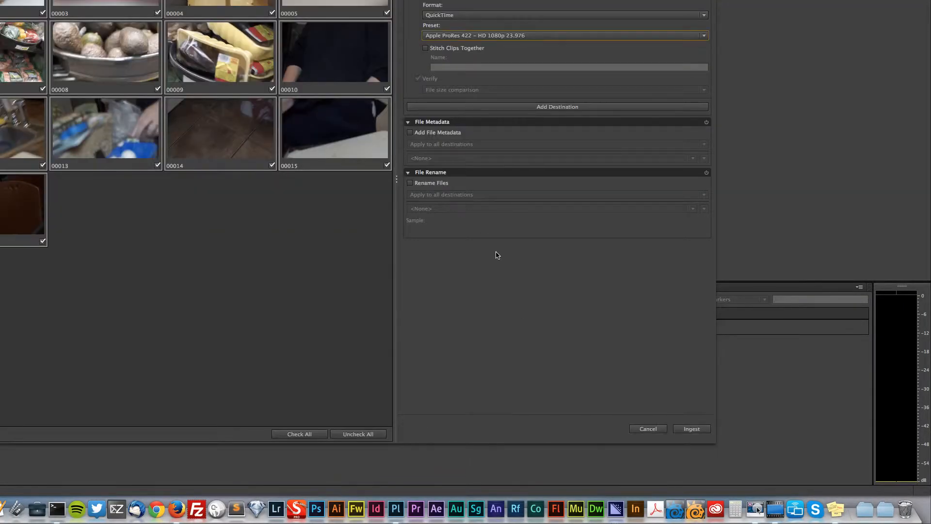
# Confirm the Footage destination with ProRes 422 1080p 23.976 transcode and close the ingest window
pyautogui.click(451, 260)
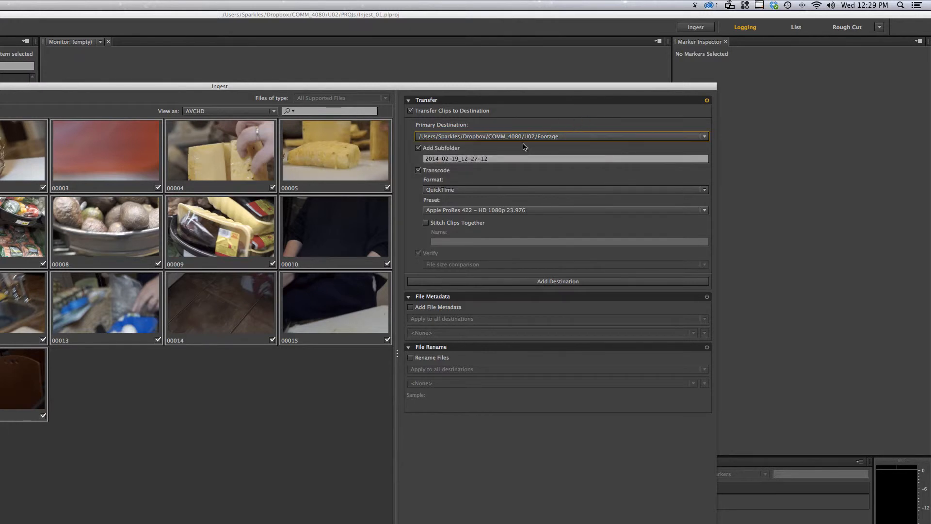
pyautogui.moveTo(494, 214)
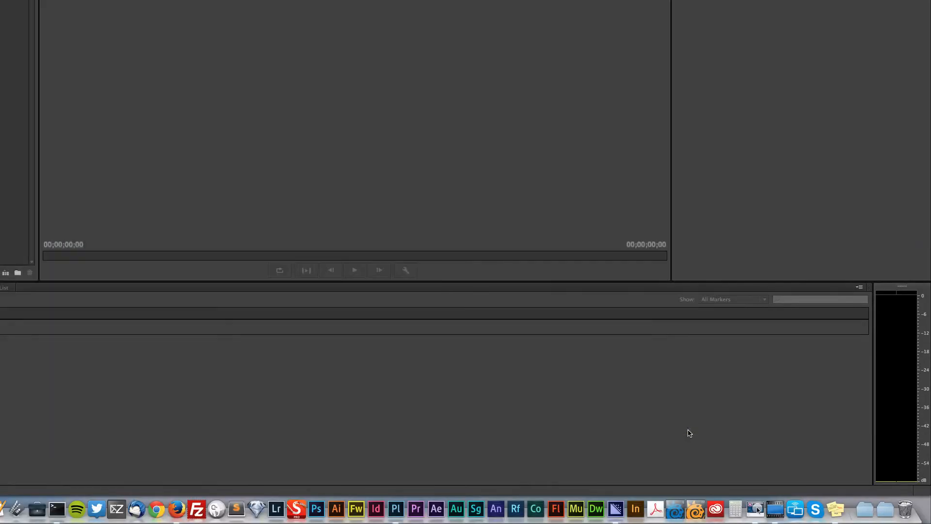
pyautogui.click(756, 508)
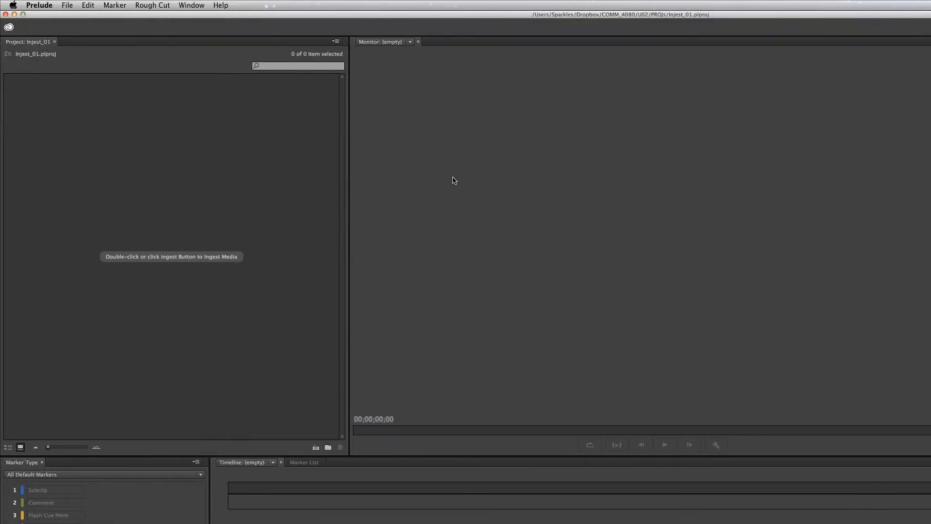
pyautogui.click(744, 27)
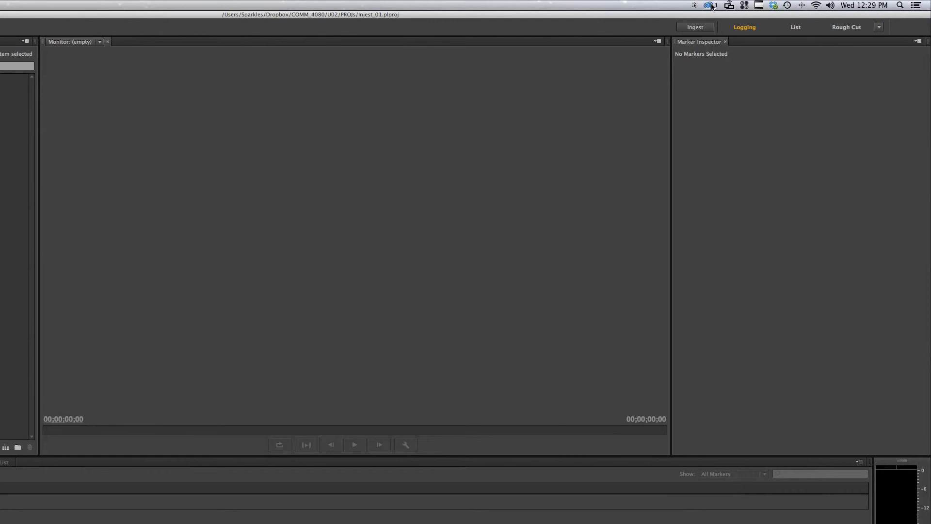
pyautogui.click(756, 5)
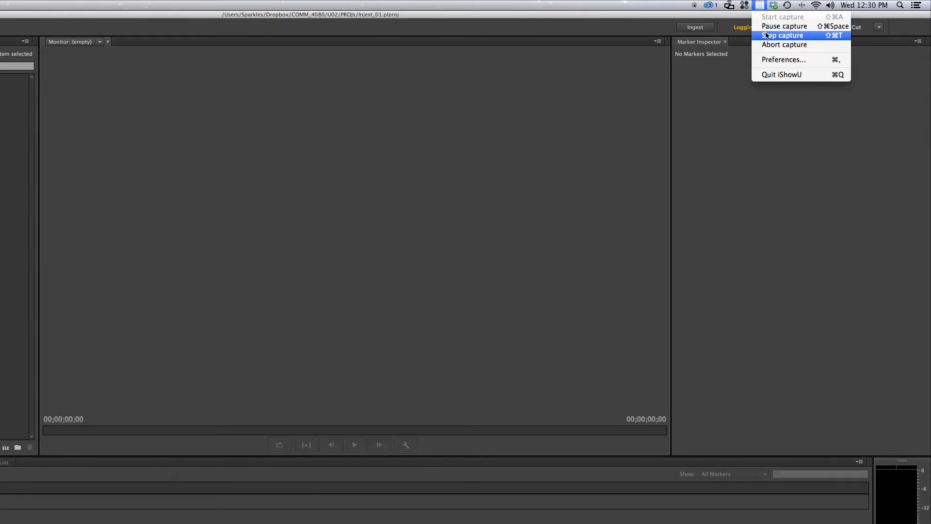